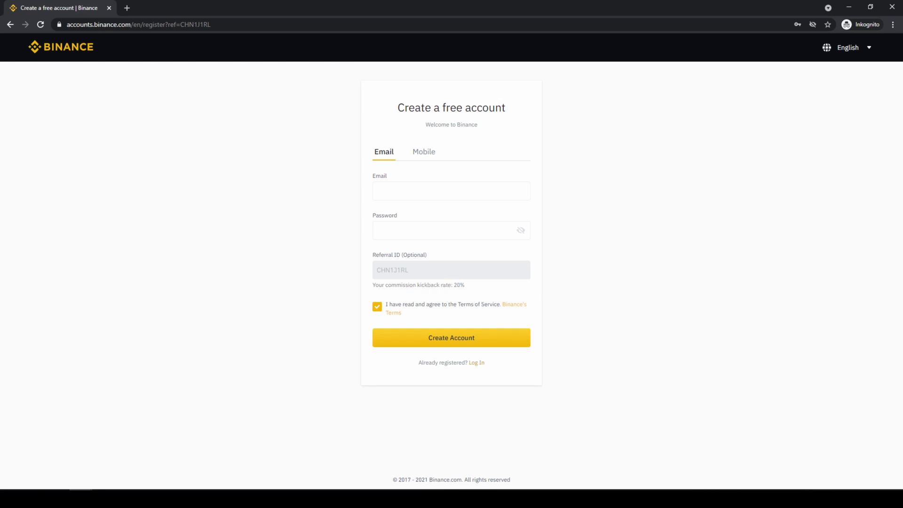
mouse_move(547, 256)
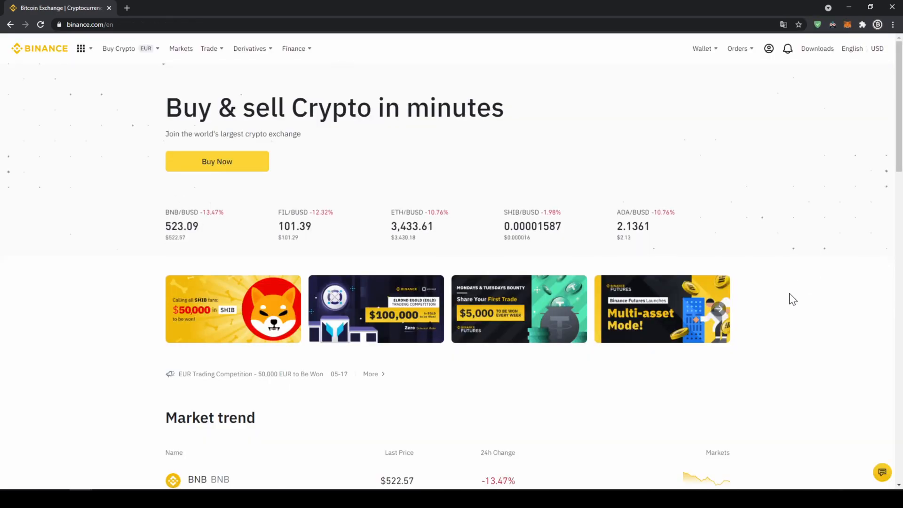
mouse_move(780, 258)
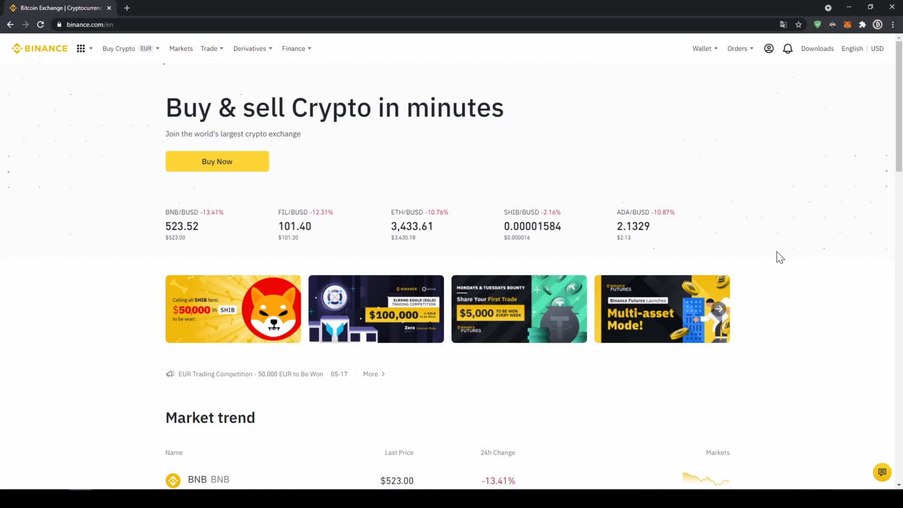
- View the account's Basic Info showing identity verification Verified, then expand the Wallet menu
click(769, 48)
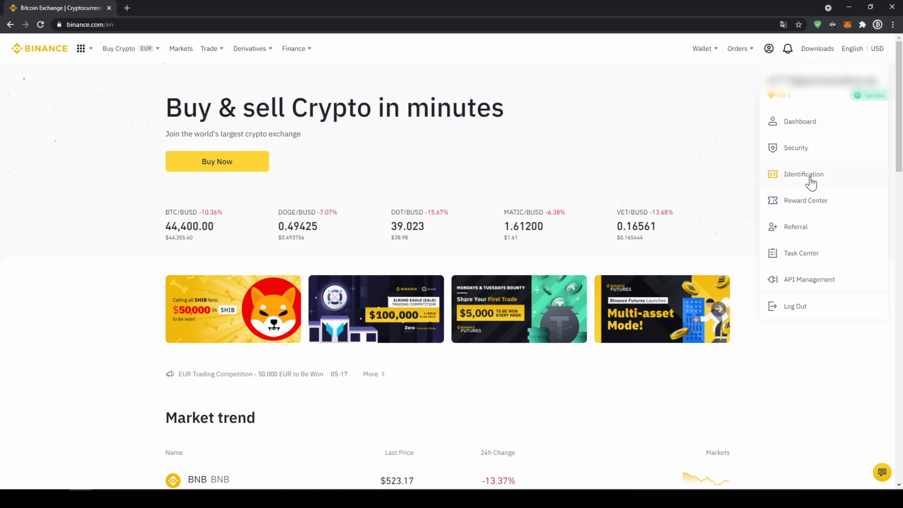
click(802, 174)
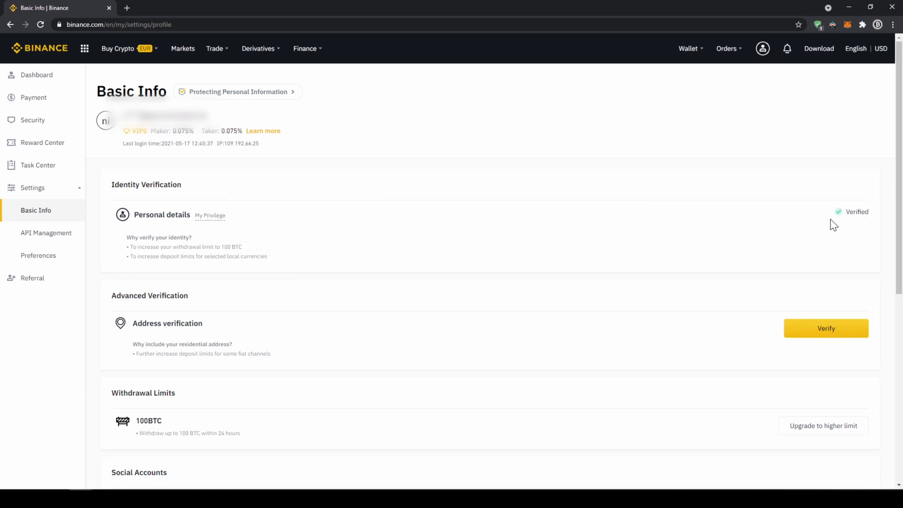
mouse_move(843, 225)
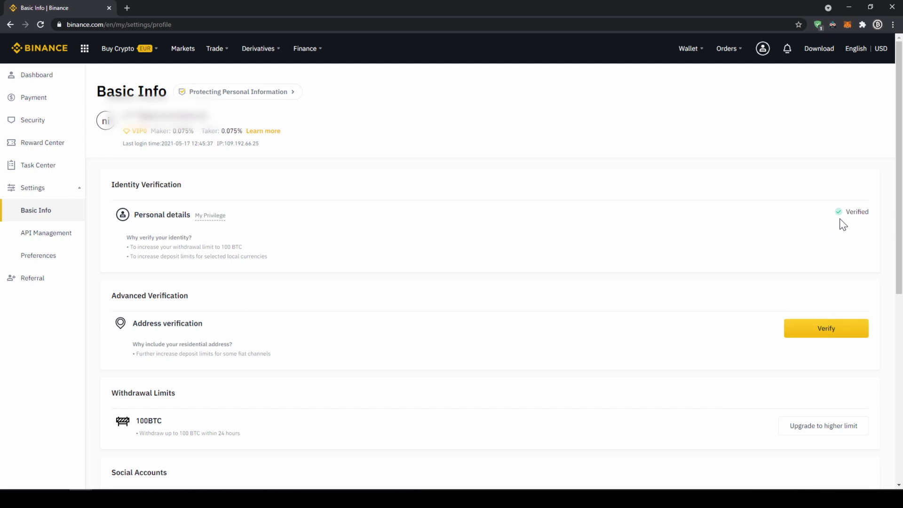
mouse_move(818, 224)
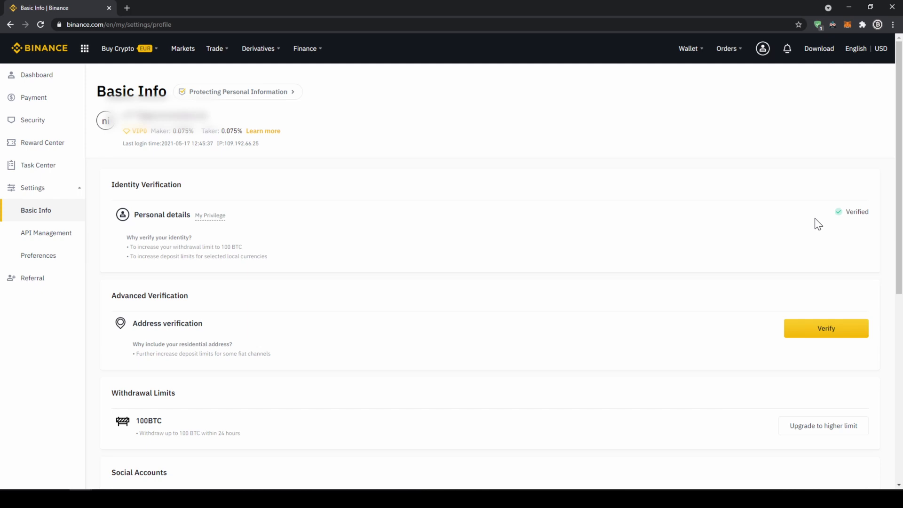
mouse_move(818, 220)
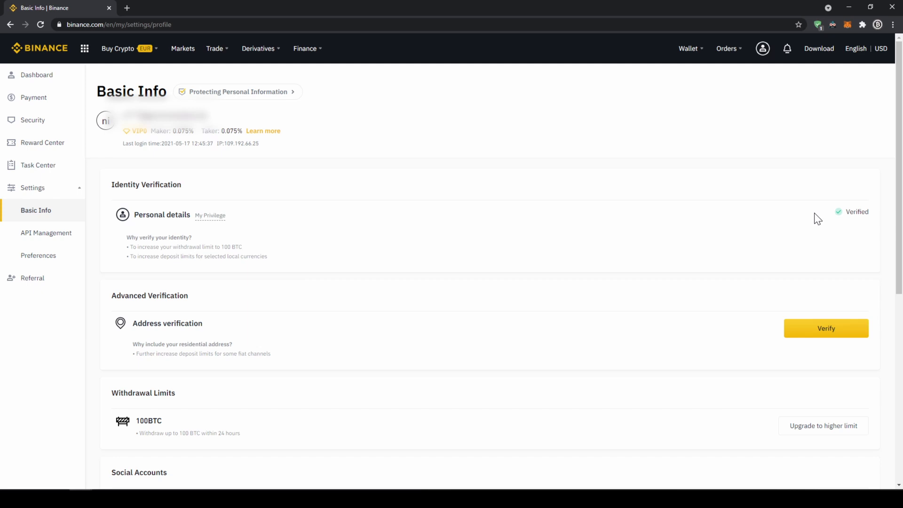
click(688, 48)
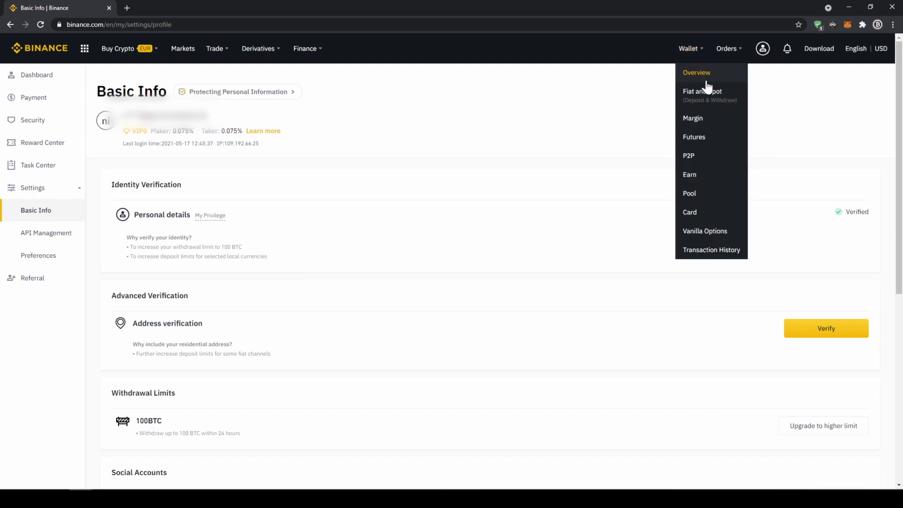
- Go to the Fiat and Spot wallet and start a fiat deposit with EUR
click(702, 95)
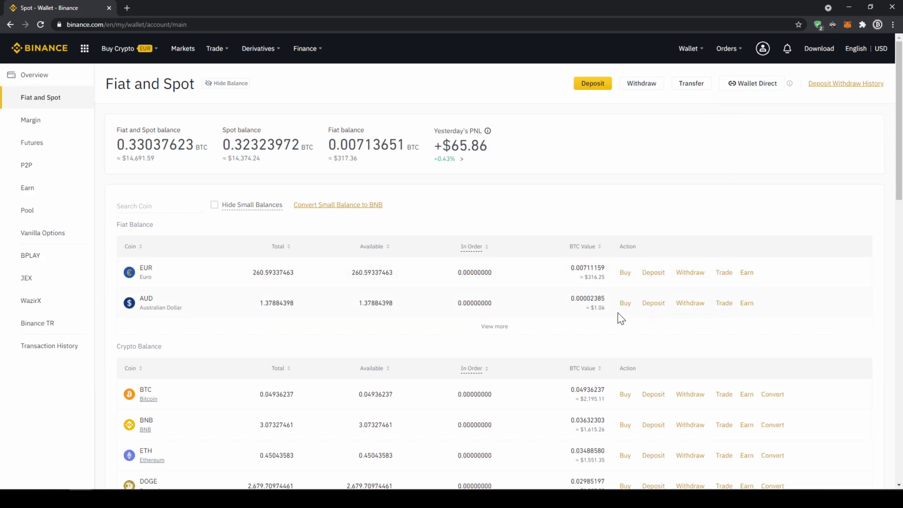
mouse_move(509, 197)
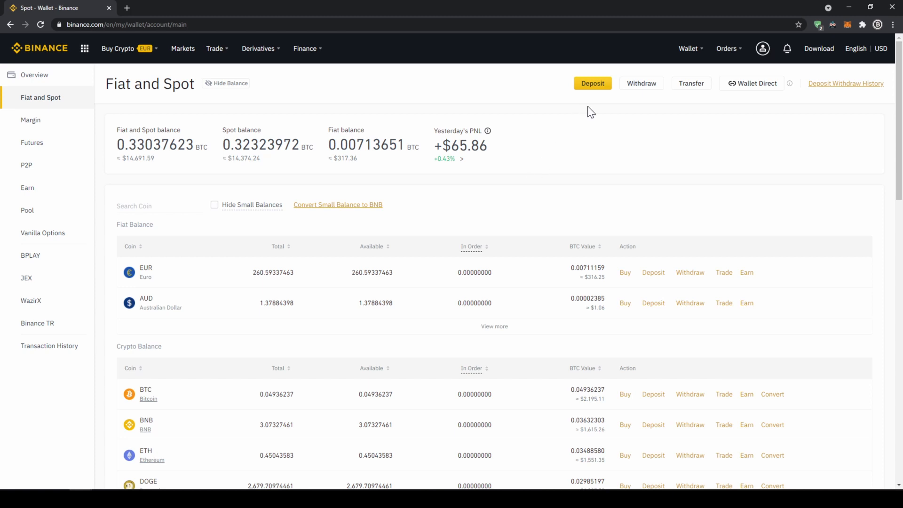
click(591, 83)
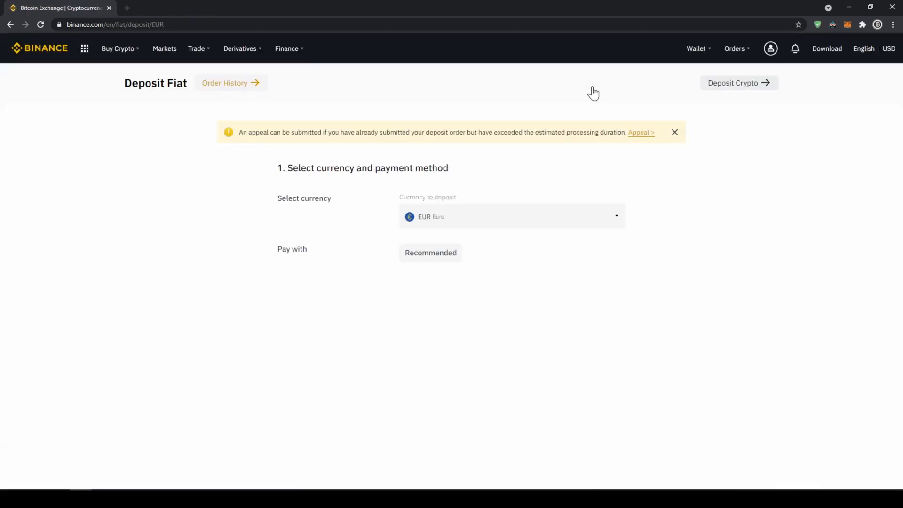
- Keep EUR as the deposit currency, choose Bank Transfer (SEPA) and continue to the amount step
click(512, 217)
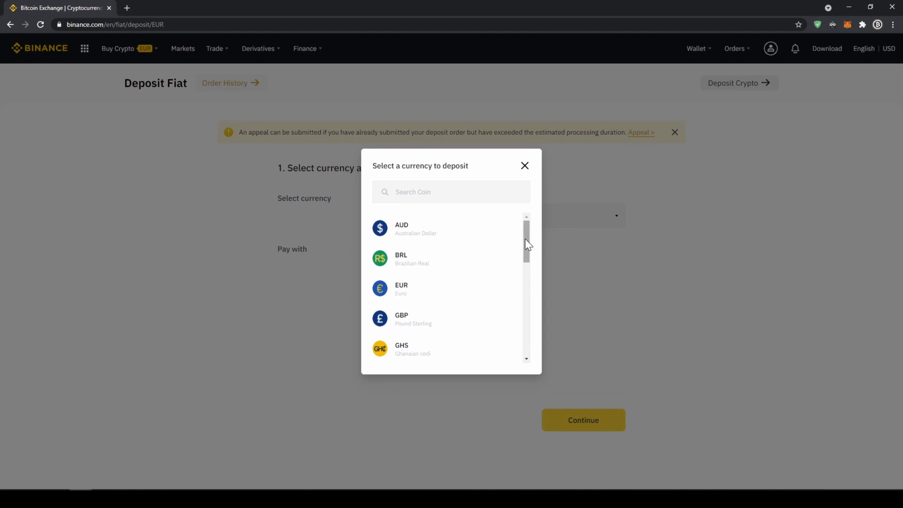
mouse_move(530, 256)
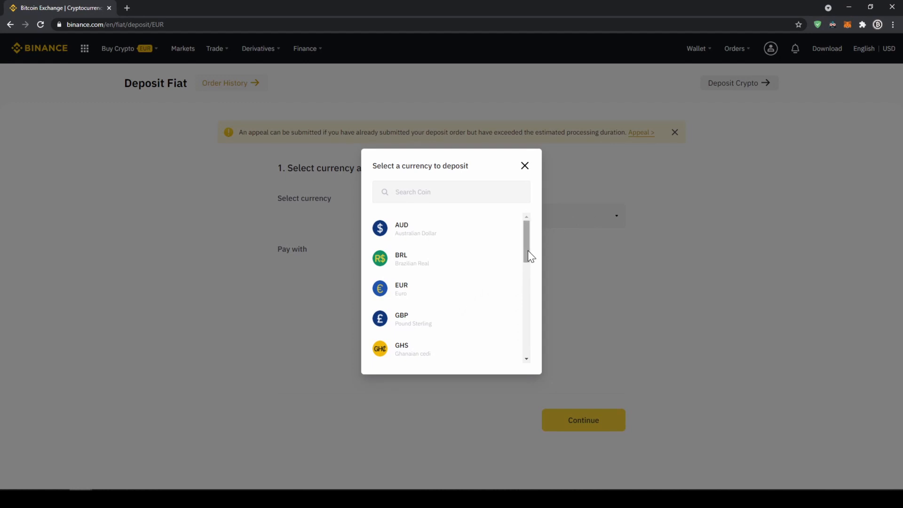
drag(526, 253, 532, 321)
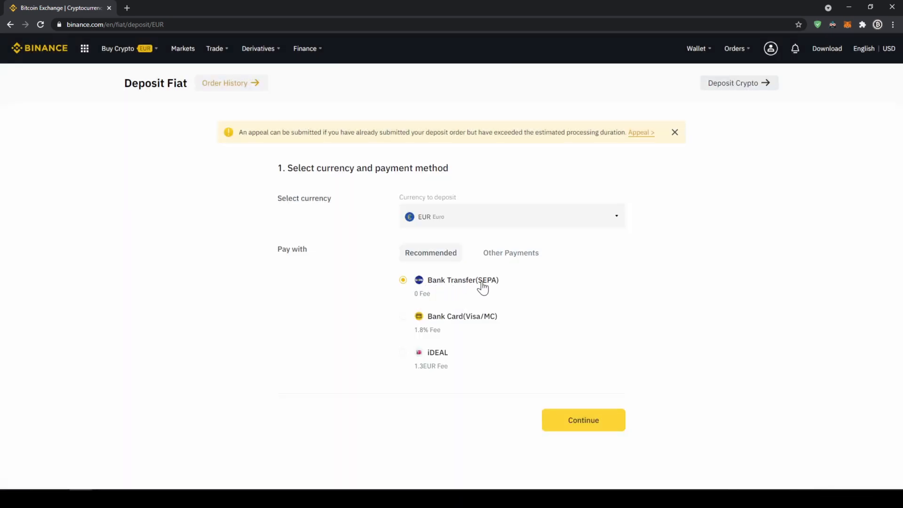
click(583, 420)
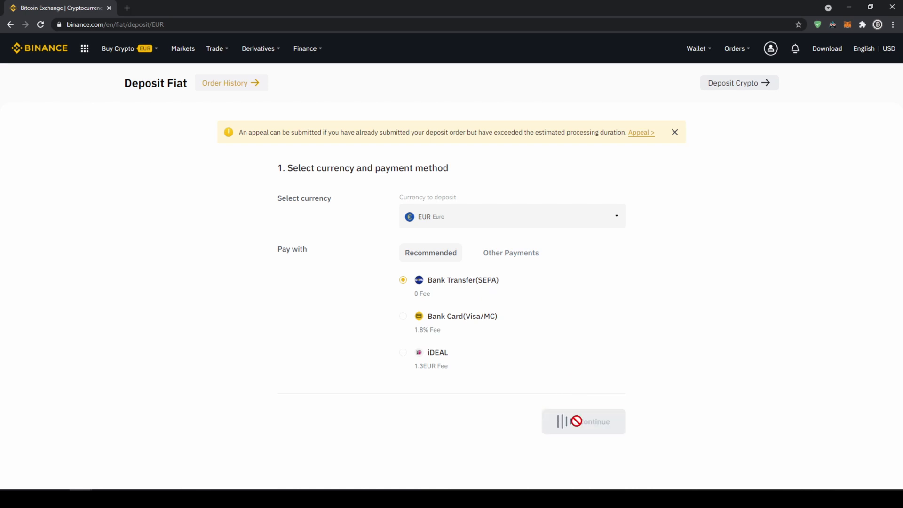
click(583, 422)
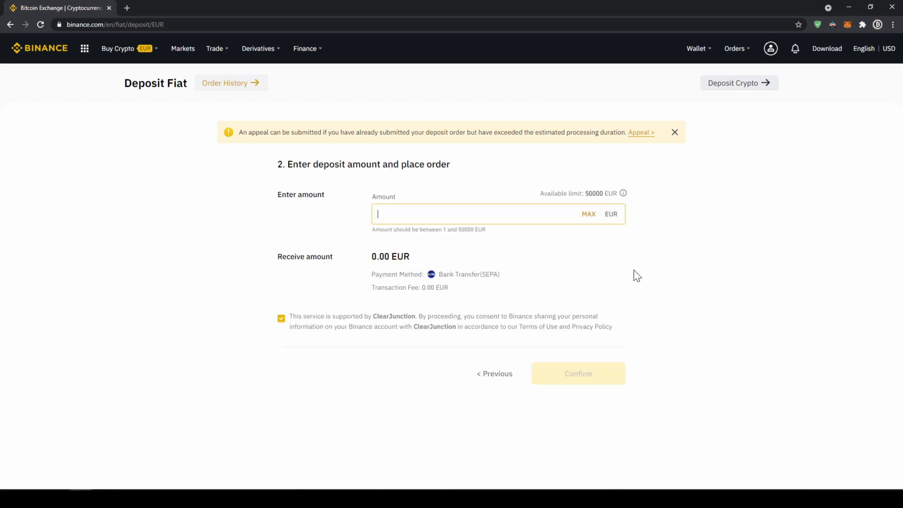
- Place a 200 EUR deposit order and review the important transfer notes and bank details
text(200)
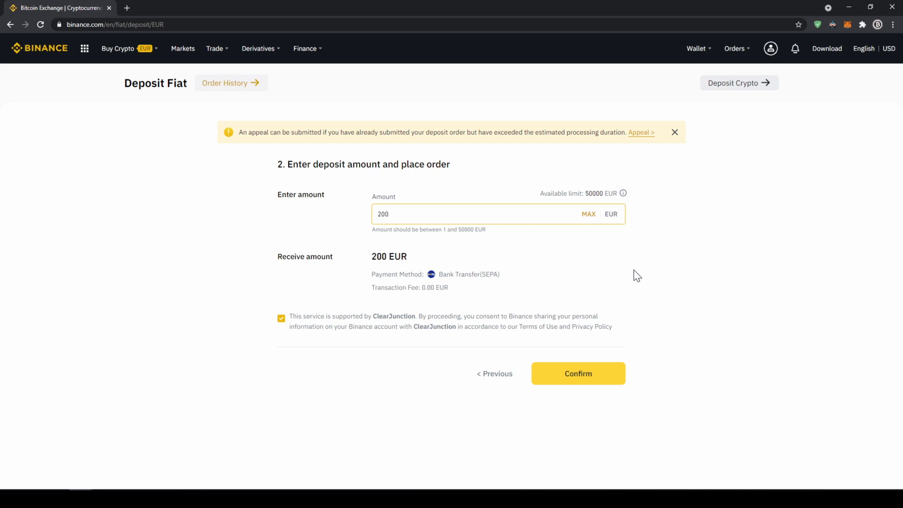
click(577, 373)
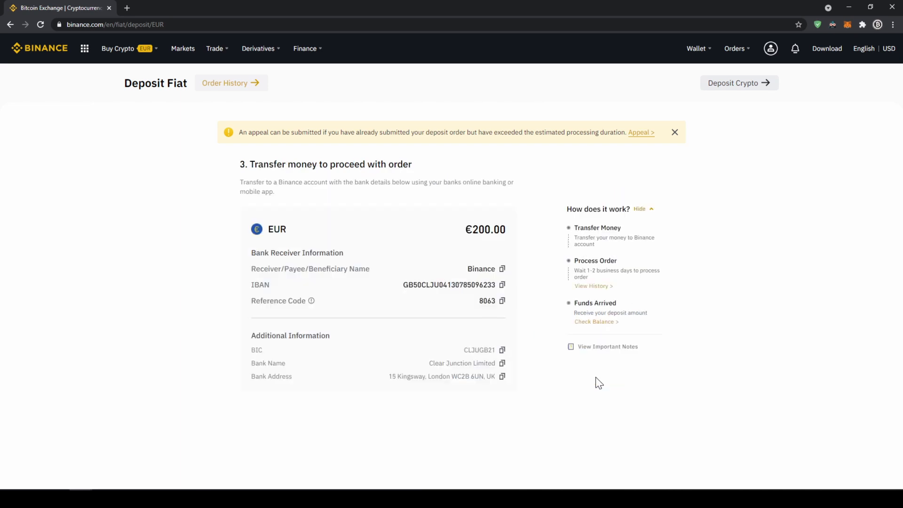
click(607, 346)
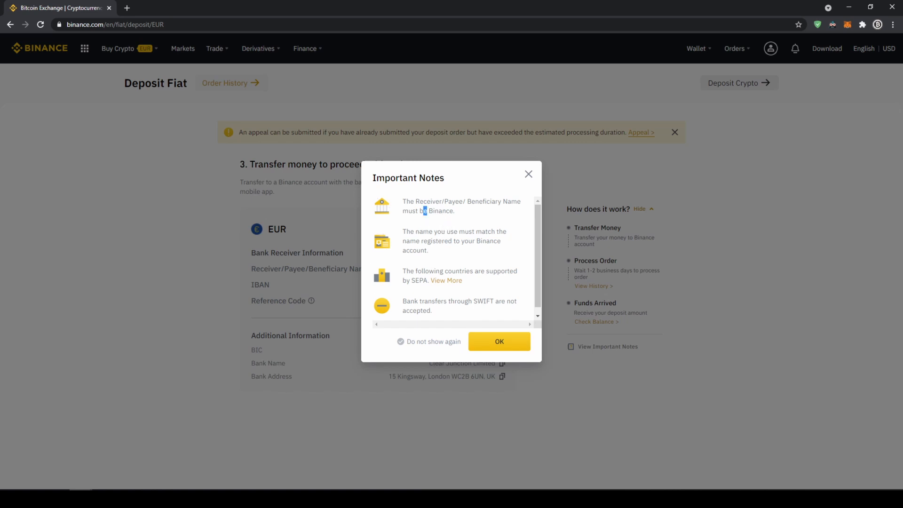
drag(424, 211, 454, 211)
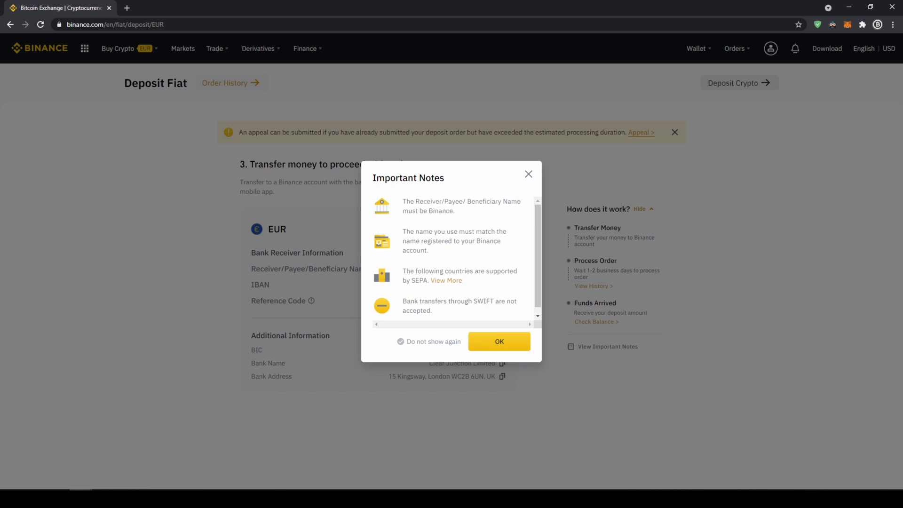
click(498, 340)
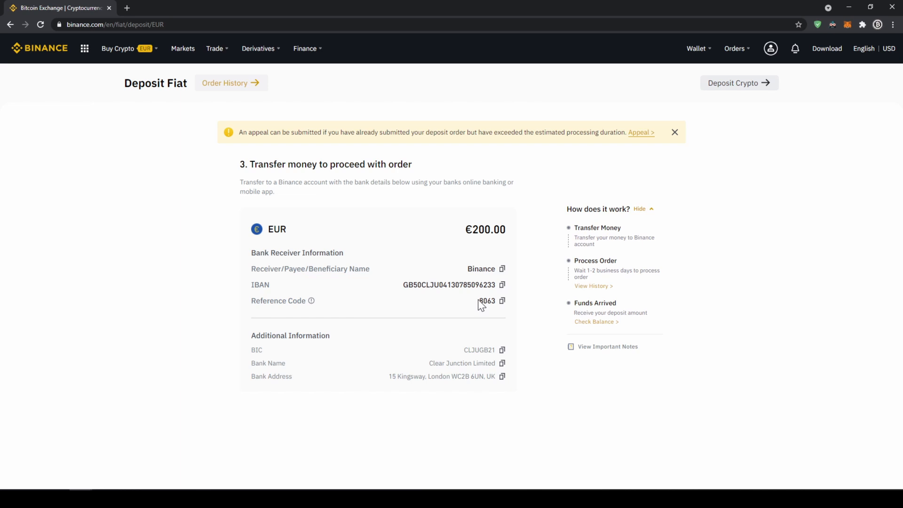
mouse_move(445, 305)
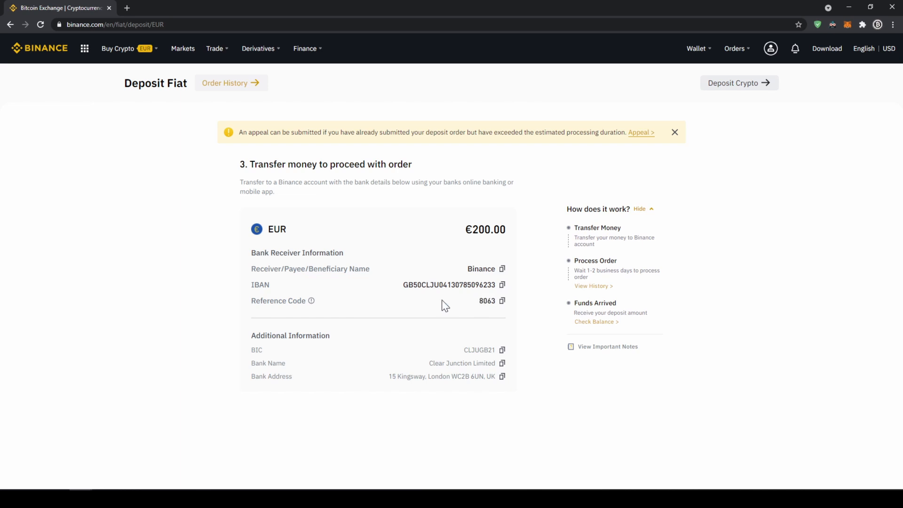
mouse_move(404, 350)
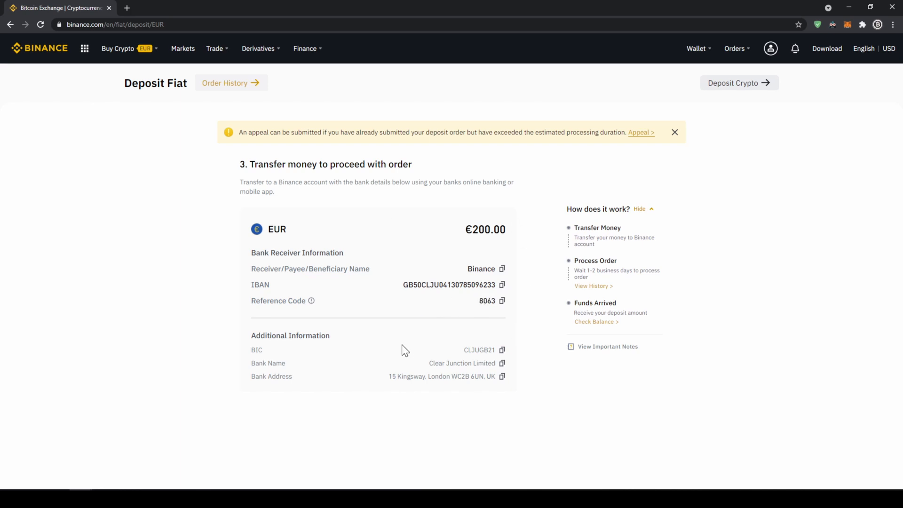
mouse_move(397, 343)
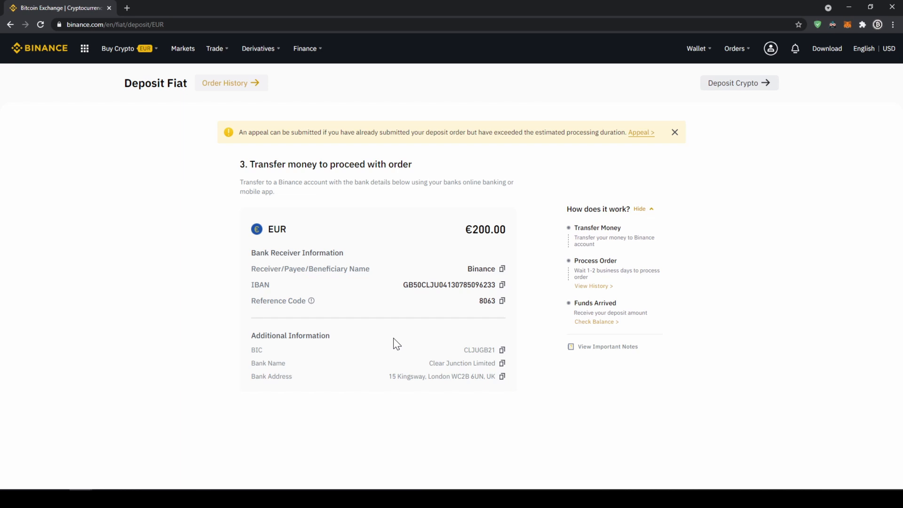
- Return to the Fiat and Spot wallet and start buying crypto with the 260.59 EUR cash balance
click(697, 48)
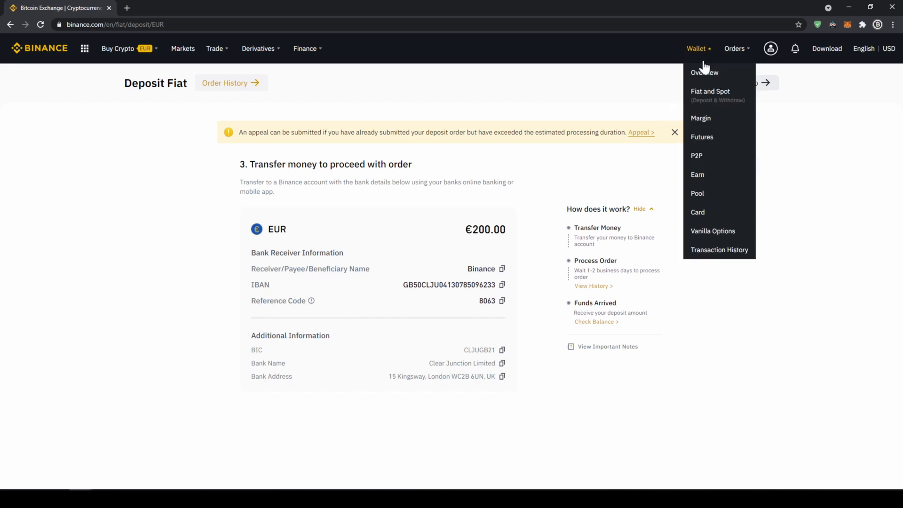
click(705, 73)
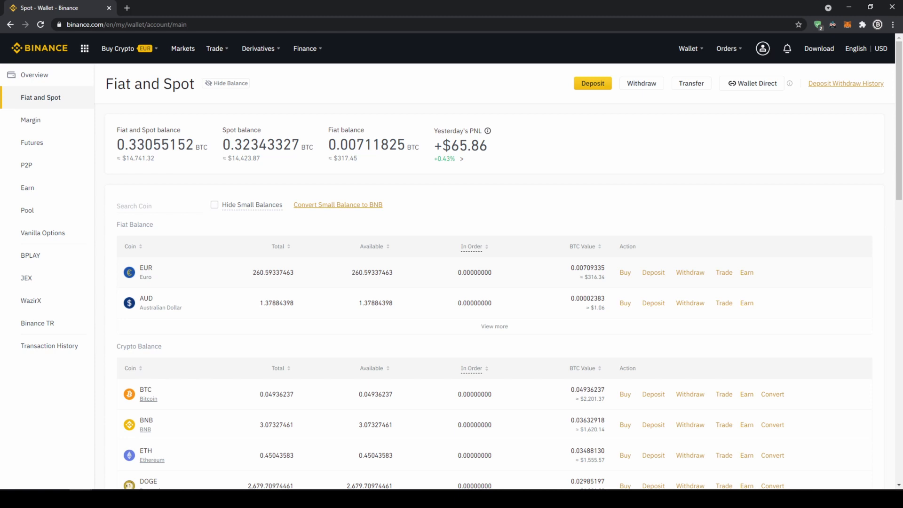
click(121, 48)
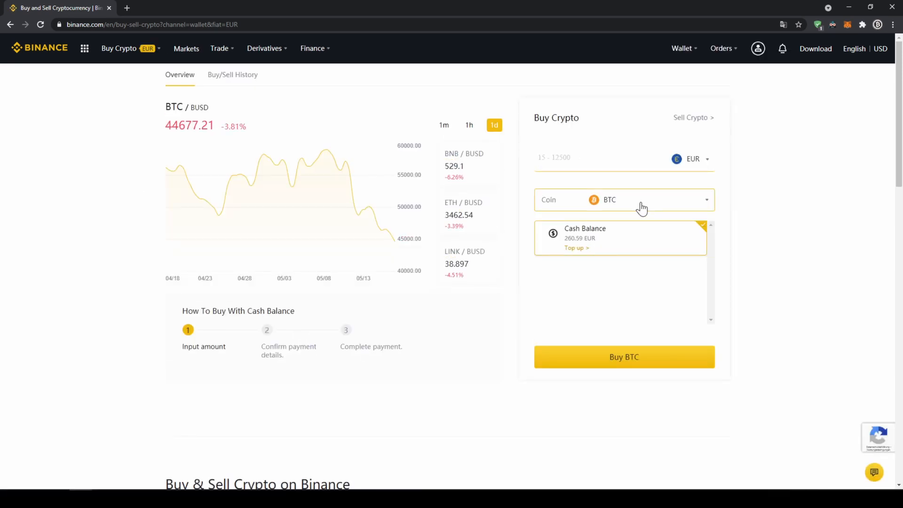
- Choose USDT as the coin to buy, spend 200 EUR for about 242.77 USDT and proceed to review
click(624, 199)
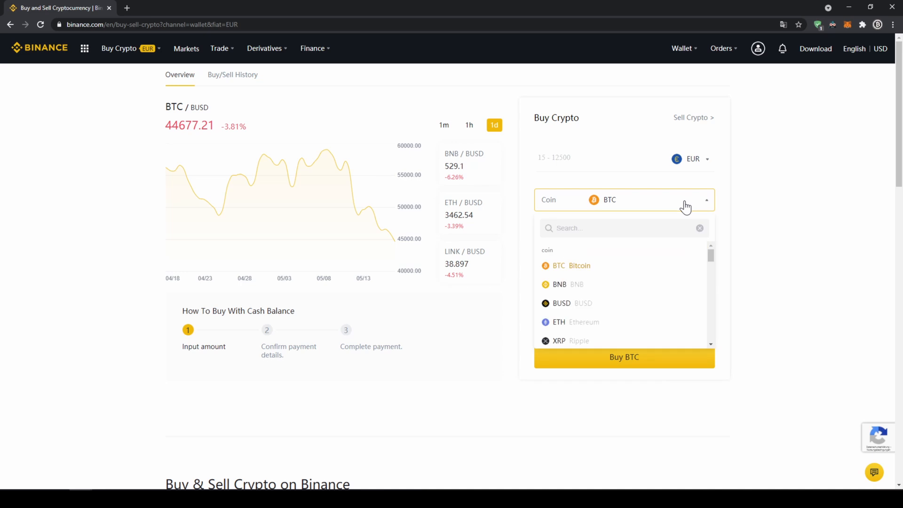
text(usdt)
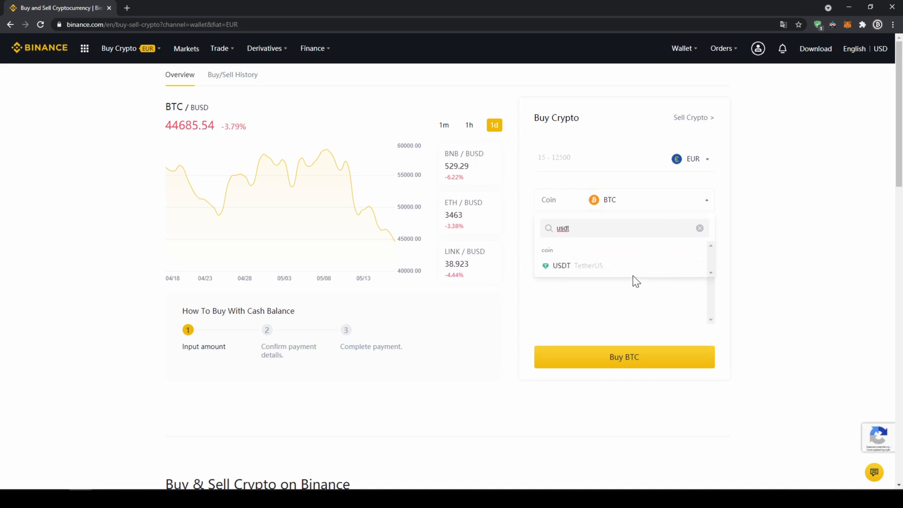
click(561, 265)
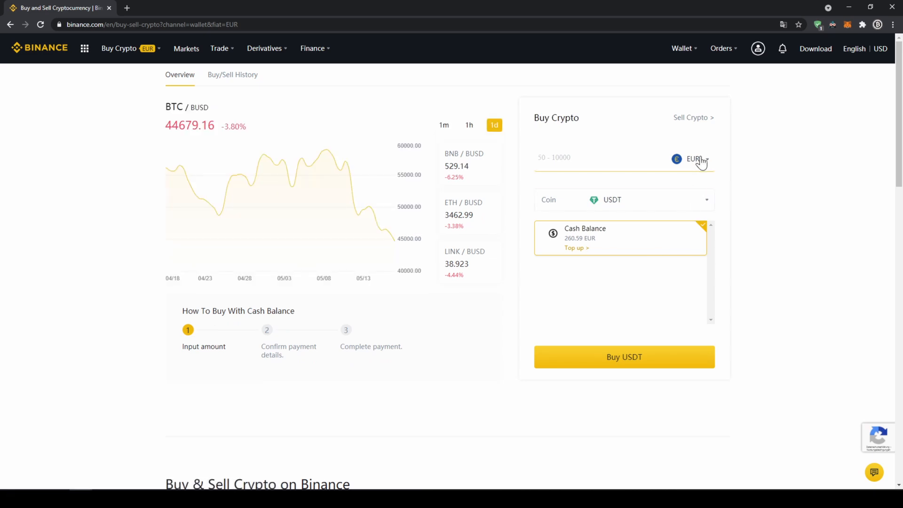
click(697, 159)
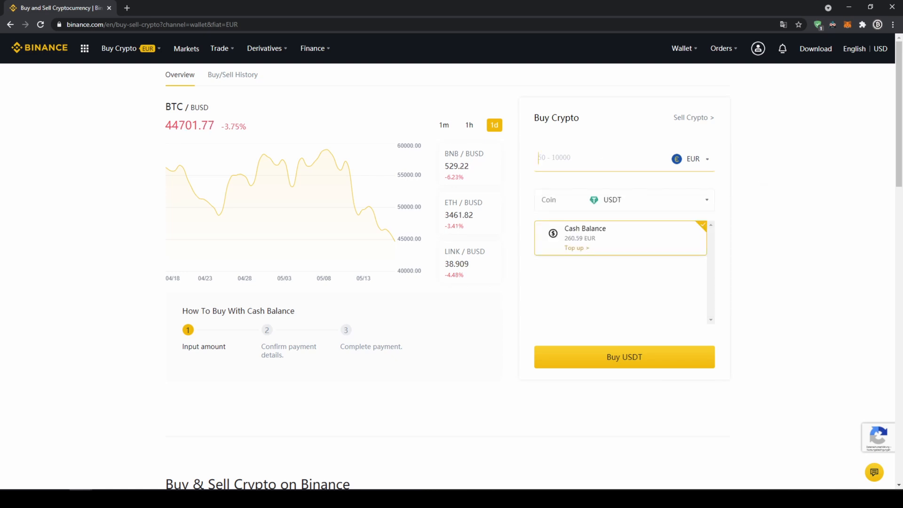
text(200)
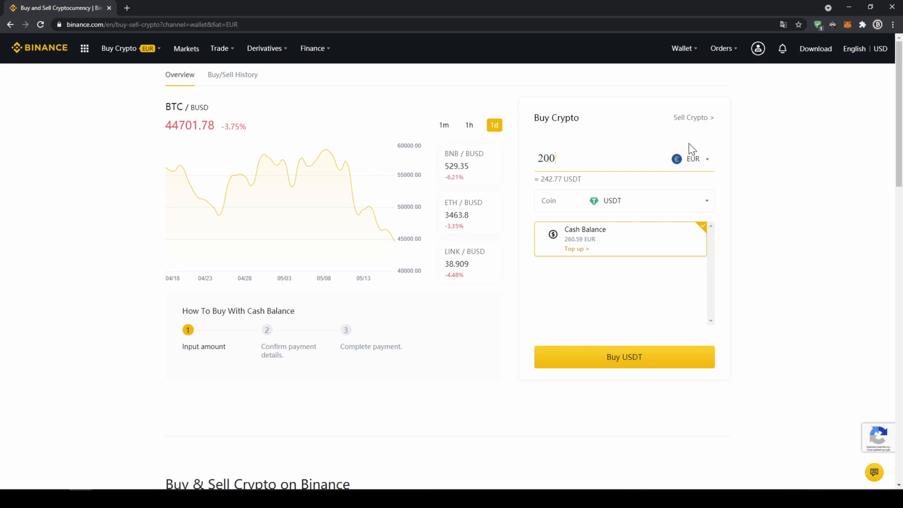
click(624, 356)
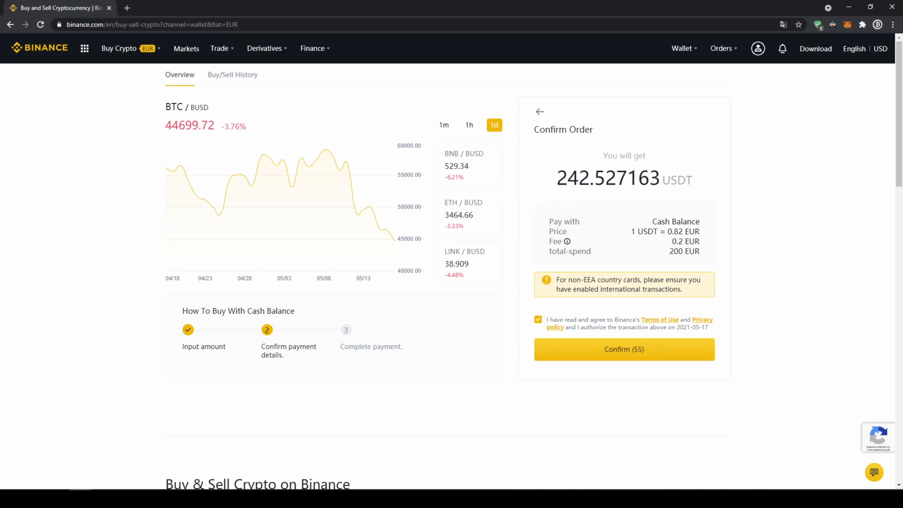
mouse_move(657, 358)
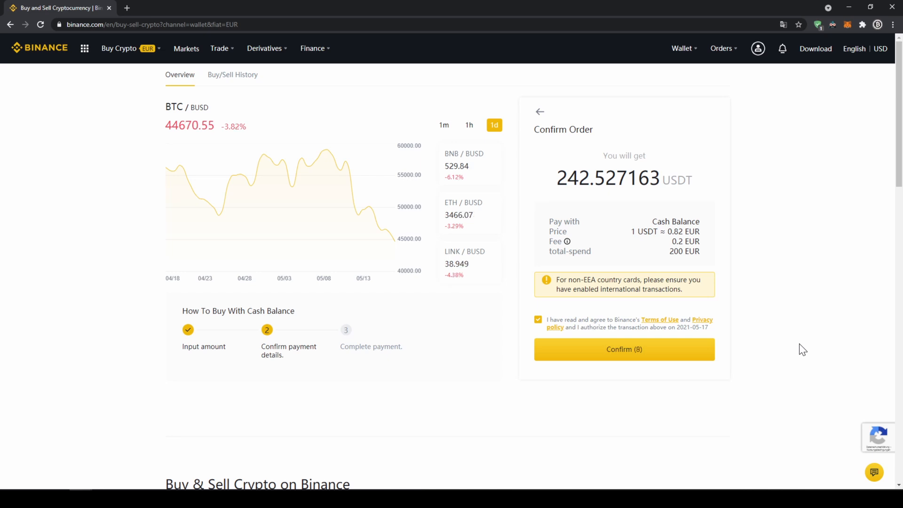
- Confirm the purchase of 242.527163 USDT paid with 200 EUR from the cash balance
click(119, 48)
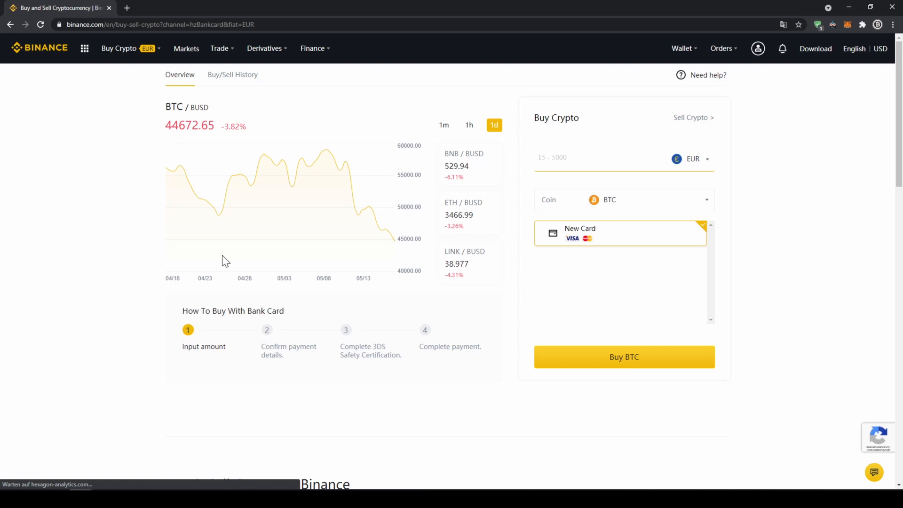
- Select USDT again, enter 200 EUR and submit the USDT purchase
click(624, 200)
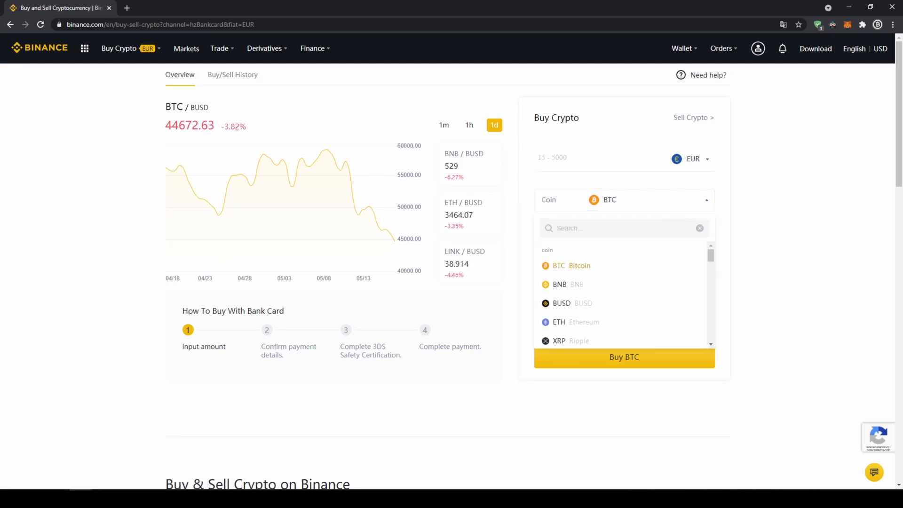
text(usdt)
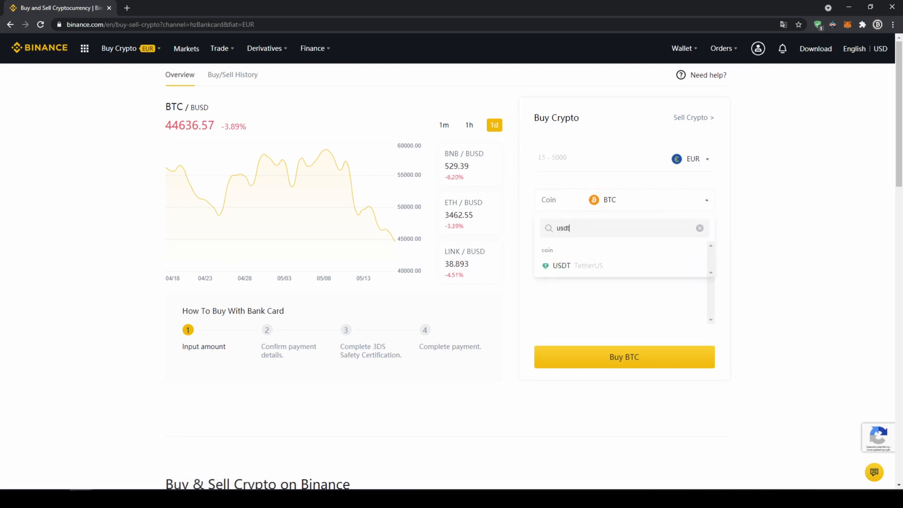
click(561, 266)
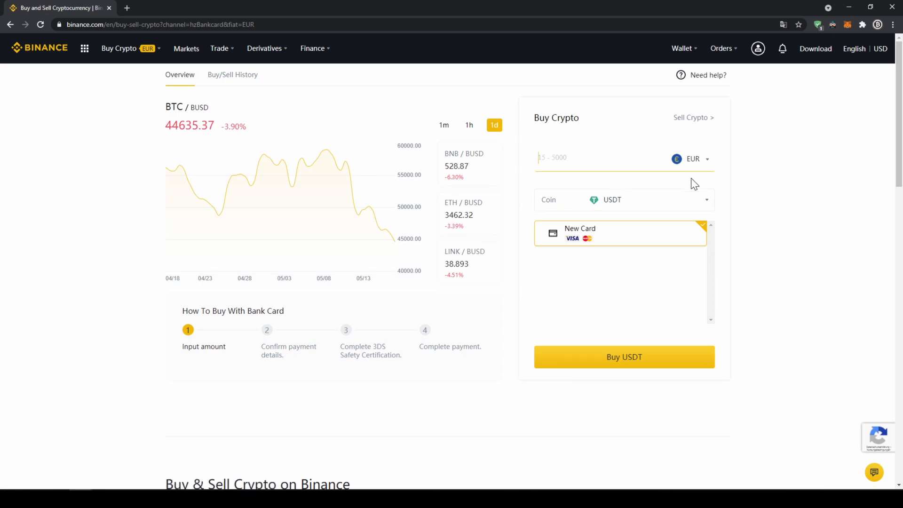
text(200)
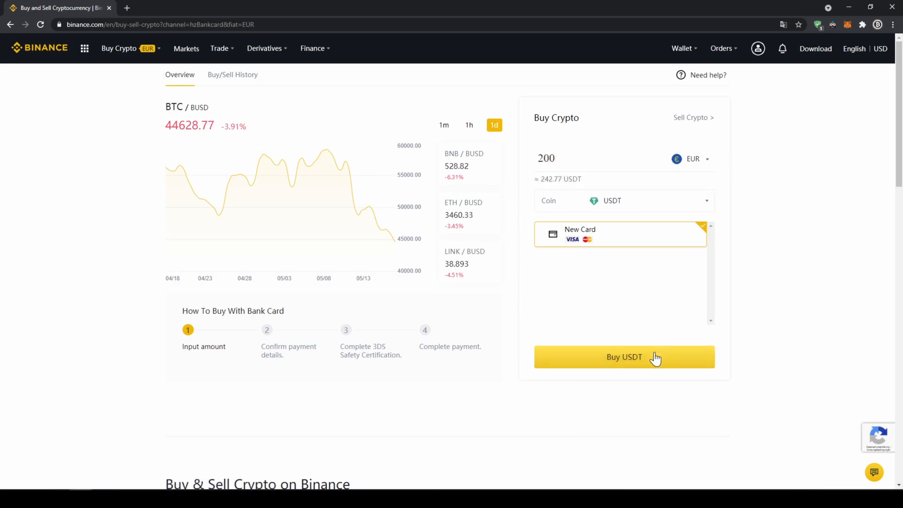
click(624, 358)
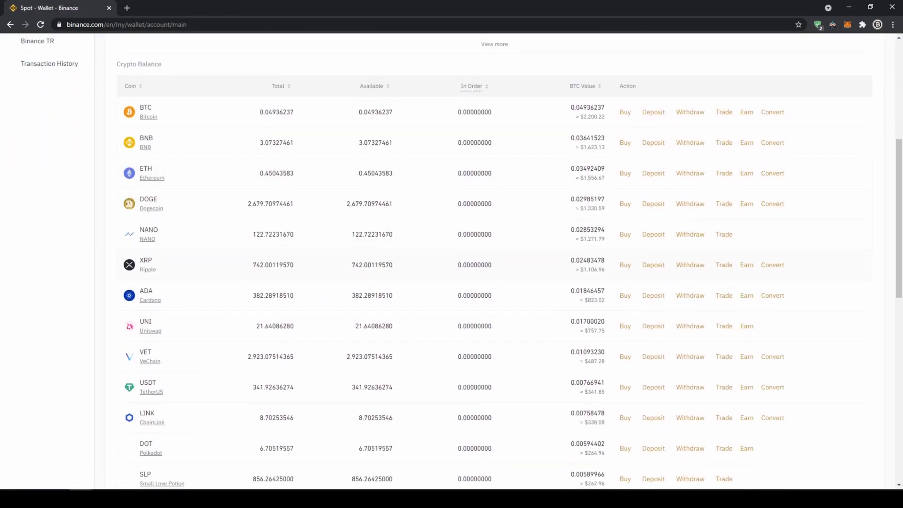
- Leave the Fiat and Spot wallet and go to the Markets page
double_click(273, 386)
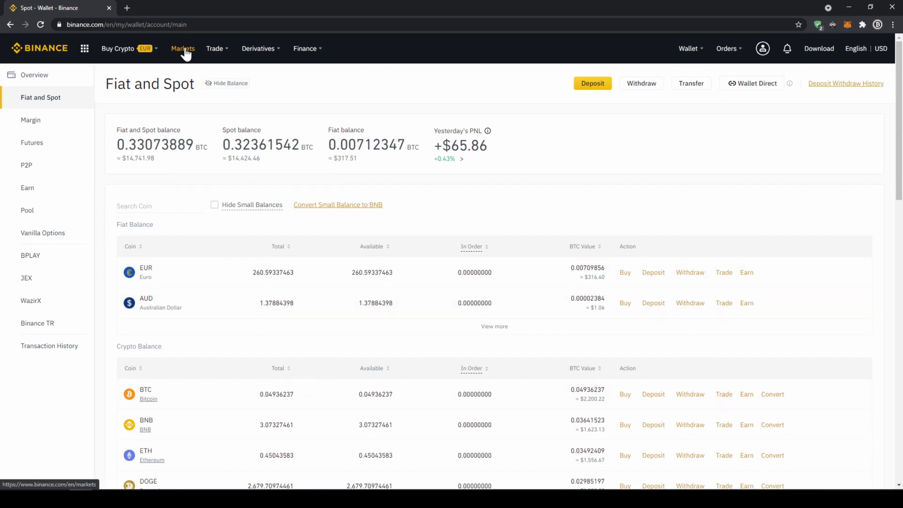
click(182, 48)
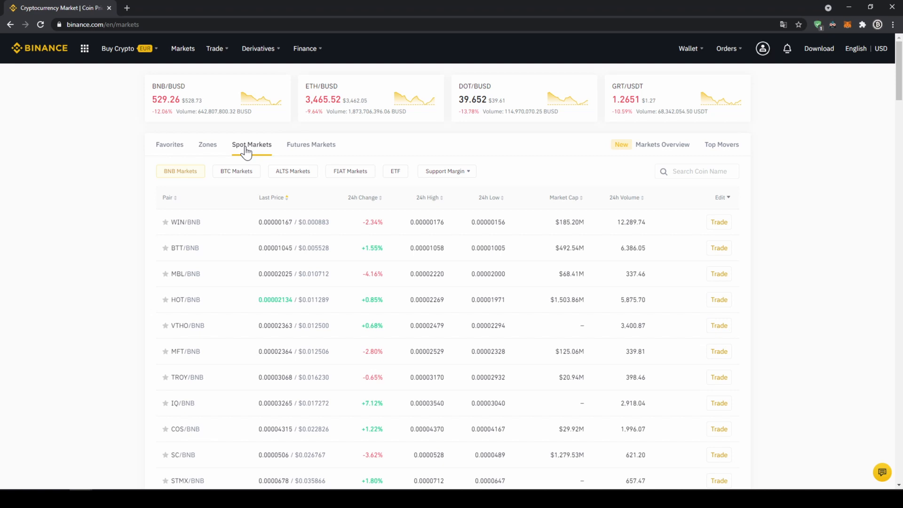
- Filter the Spot Markets list by 'btg' to find the BTG/USDT pair
click(350, 171)
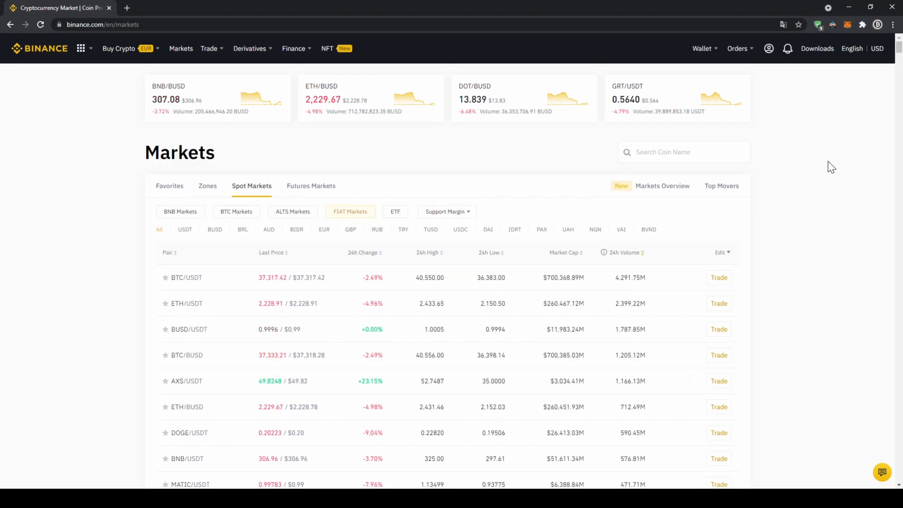
click(683, 152)
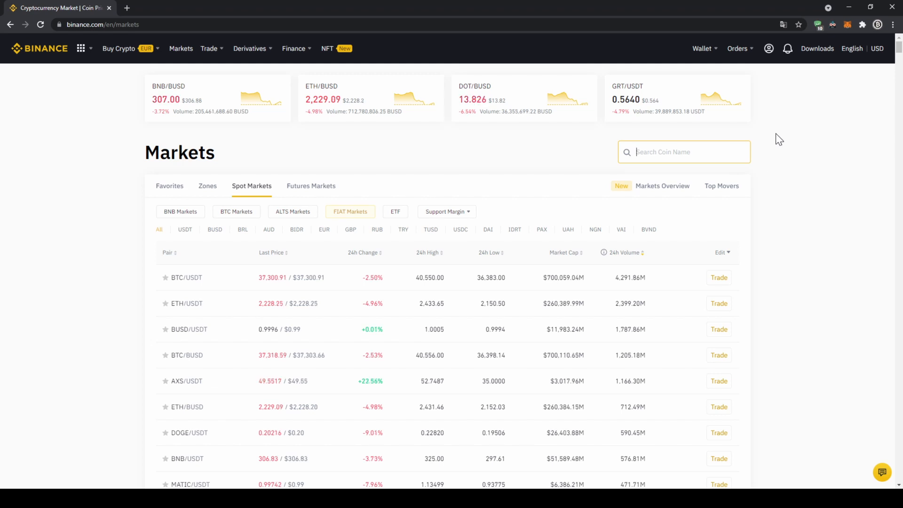
text(btg)
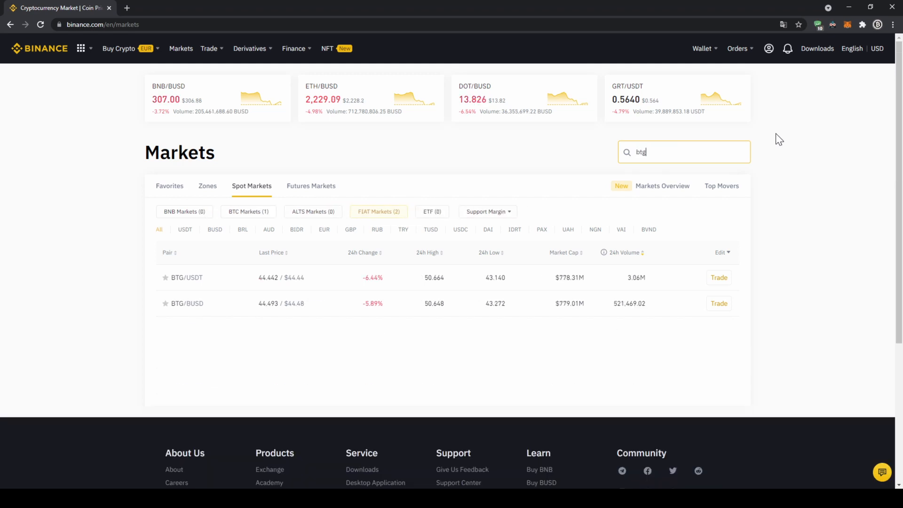
text(usdt)
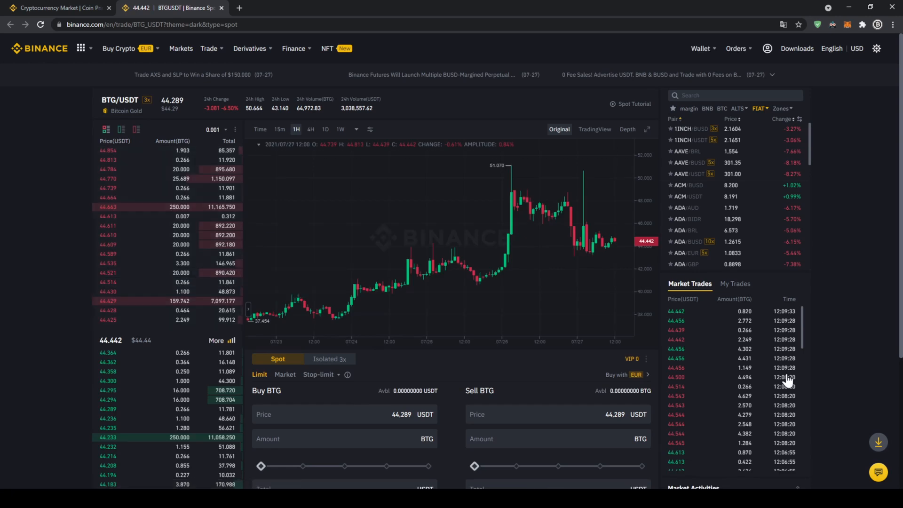
mouse_move(469, 253)
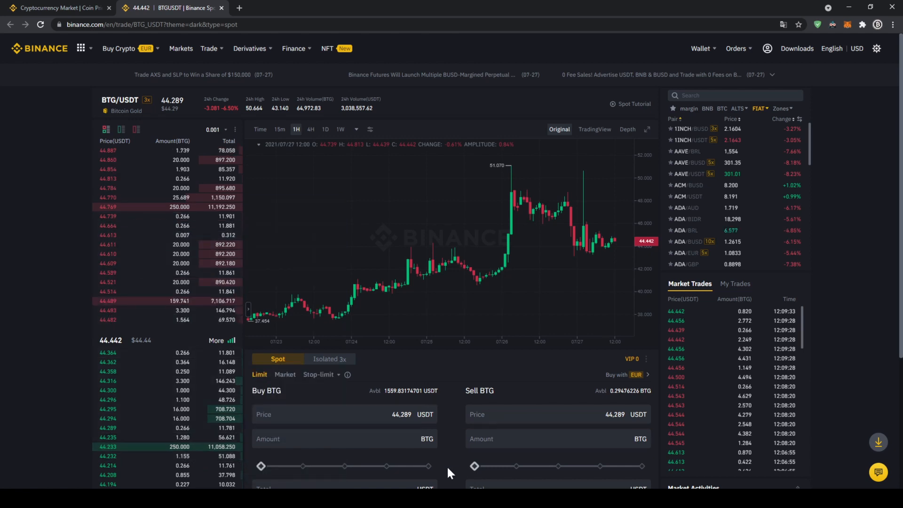
- Switch the BTG/USDT buy order form to Market orders
scroll(down, 3)
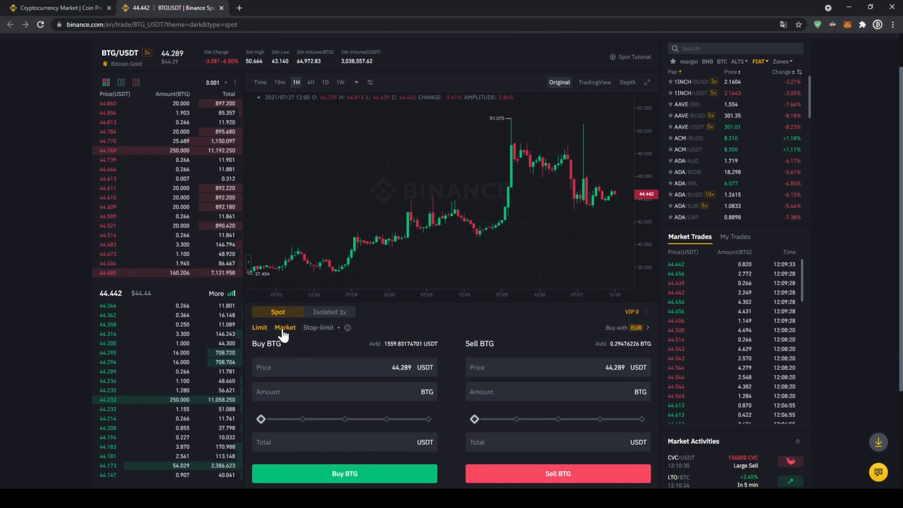
click(284, 327)
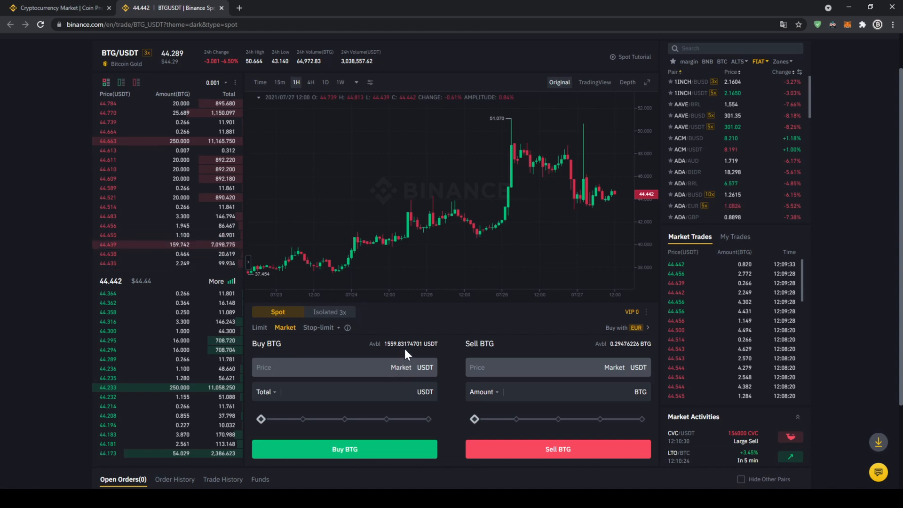
- Slide the Buy BTG spend up to 89% of available USDT, about 1388.24 USDT total
drag(260, 419, 287, 420)
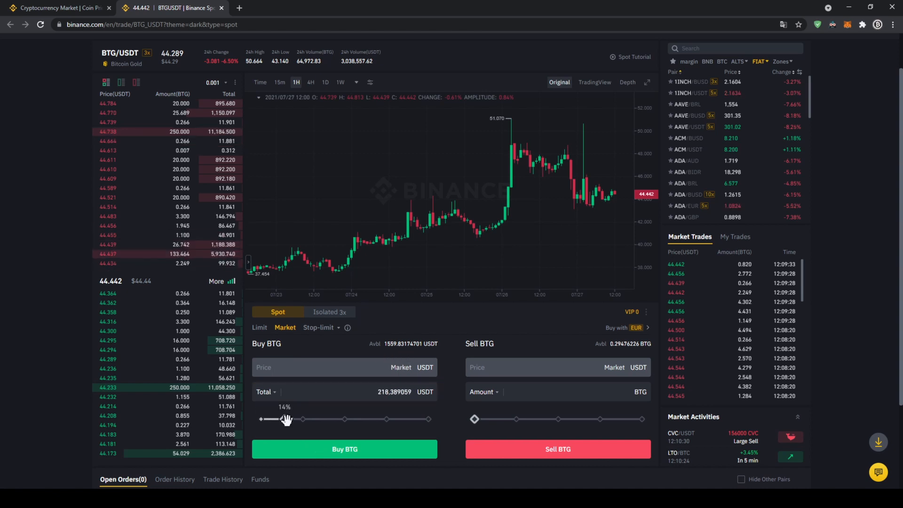
drag(287, 419, 345, 419)
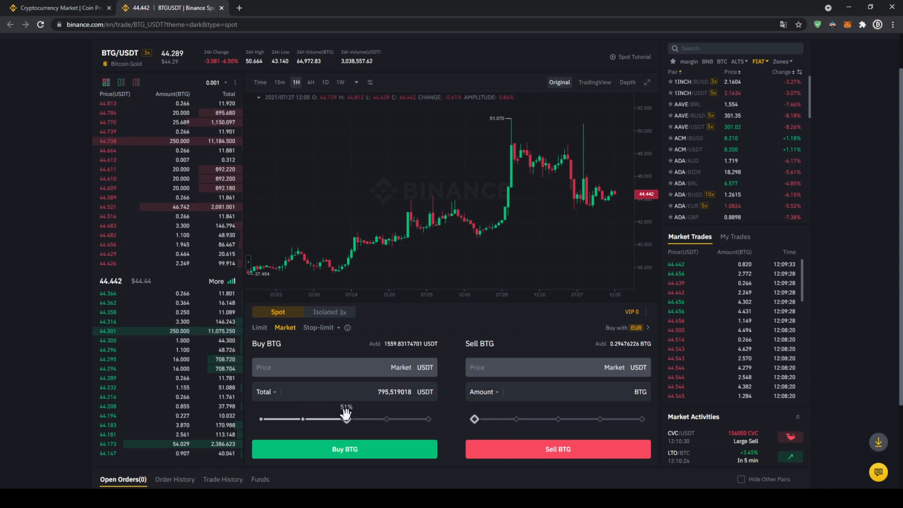
drag(344, 418, 350, 418)
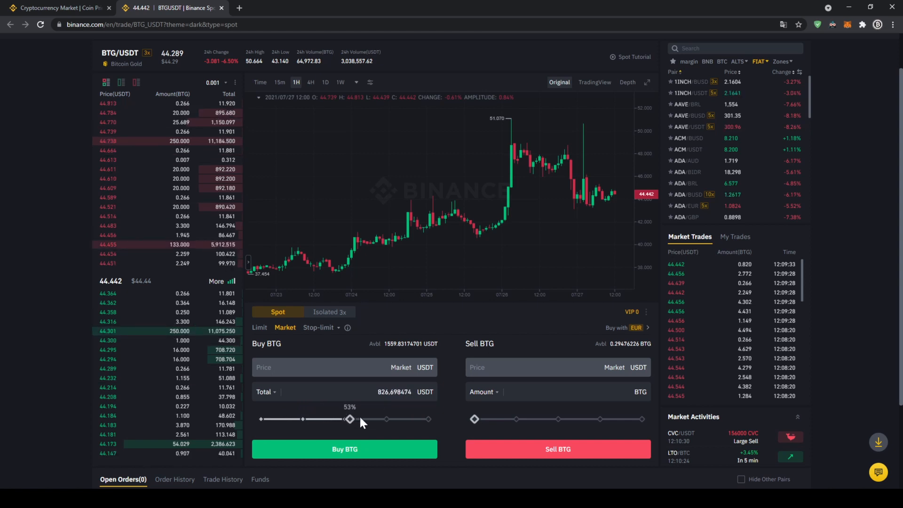
click(345, 391)
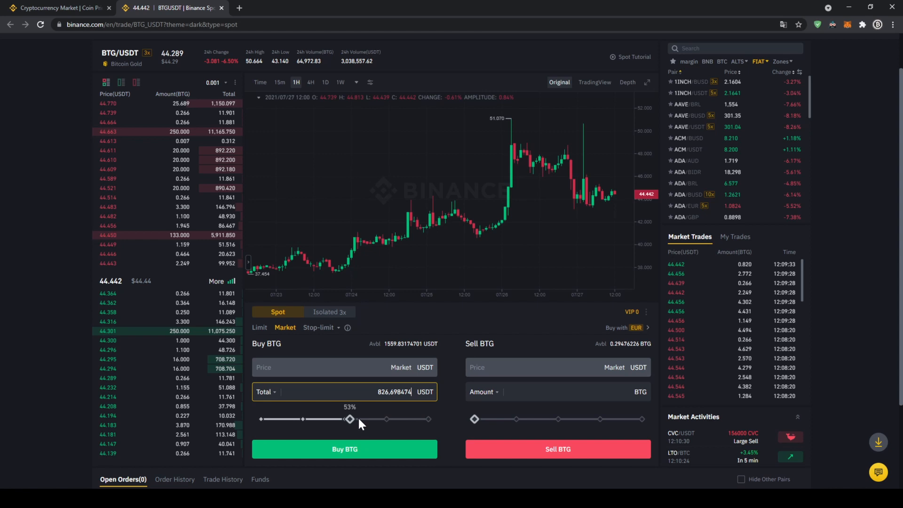
drag(348, 419, 409, 419)
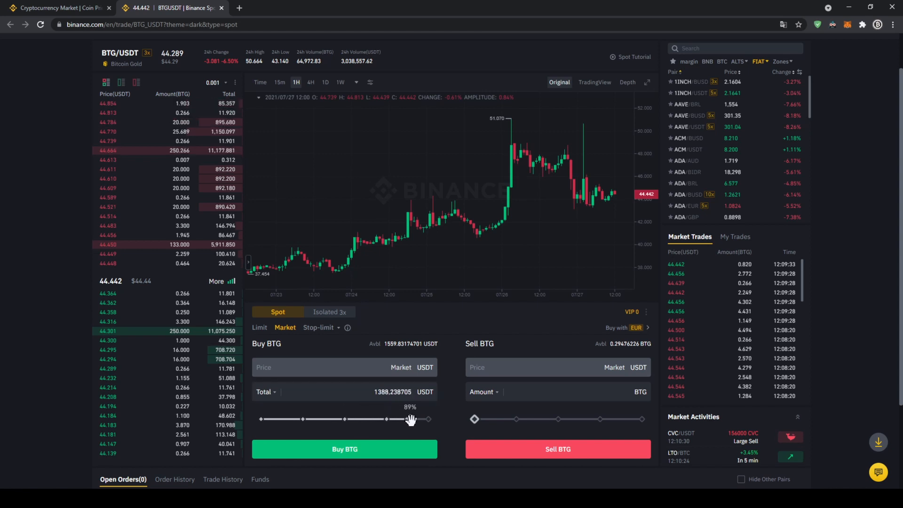
drag(411, 419, 427, 419)
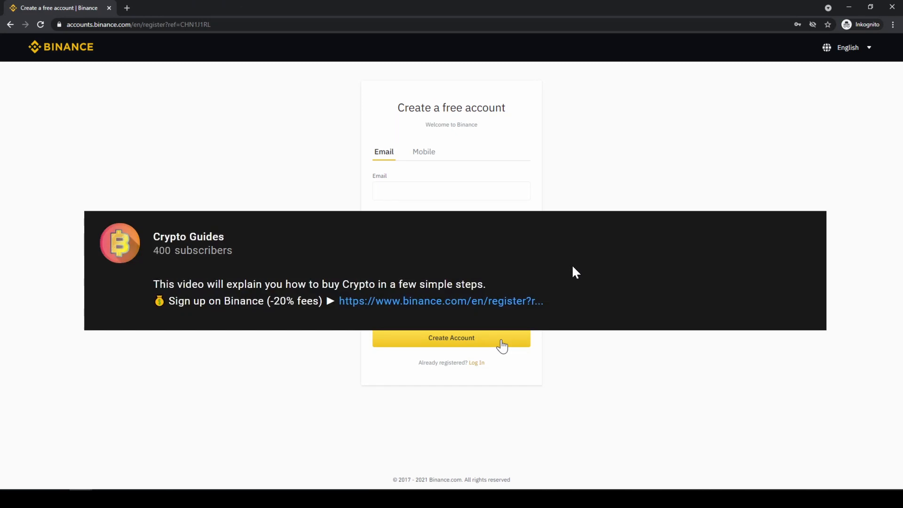
mouse_move(463, 308)
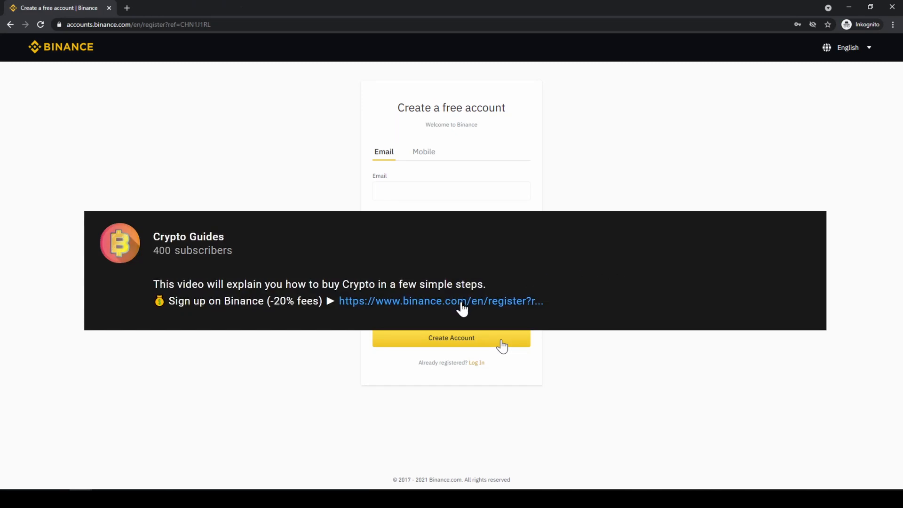